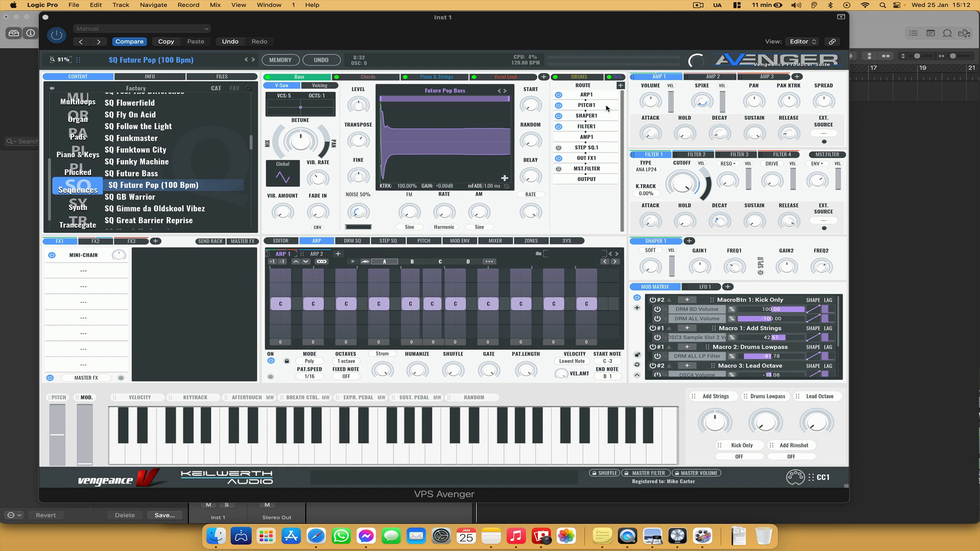
Show the Drums layer's kit samples, such as Crash, Open Hihat, Clap and Bassdrum.
{"action": "left_click", "coordinate": [579, 76]}
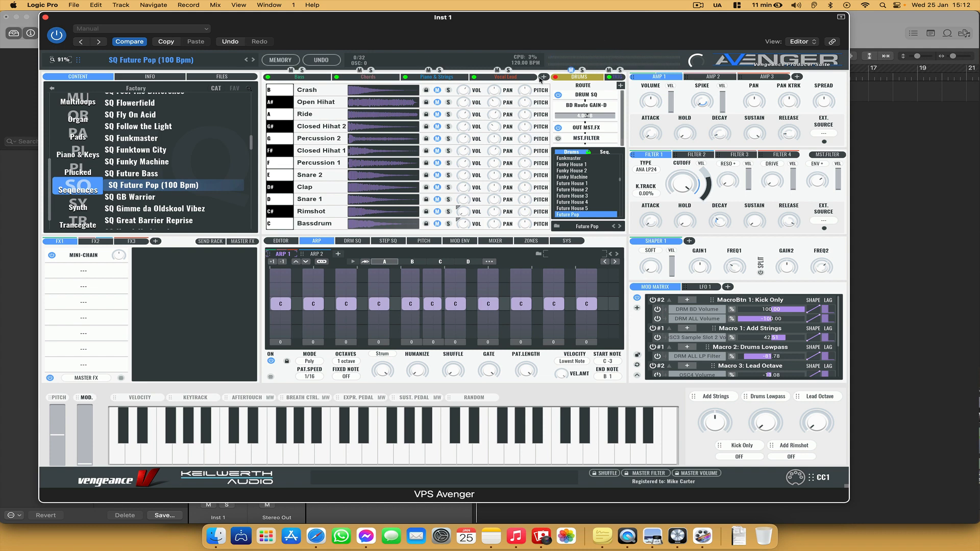
Add a layer named Loop and load the Factory Steel Guitars multi-loop onto its oscillator.
{"action": "left_click", "coordinate": [544, 77]}
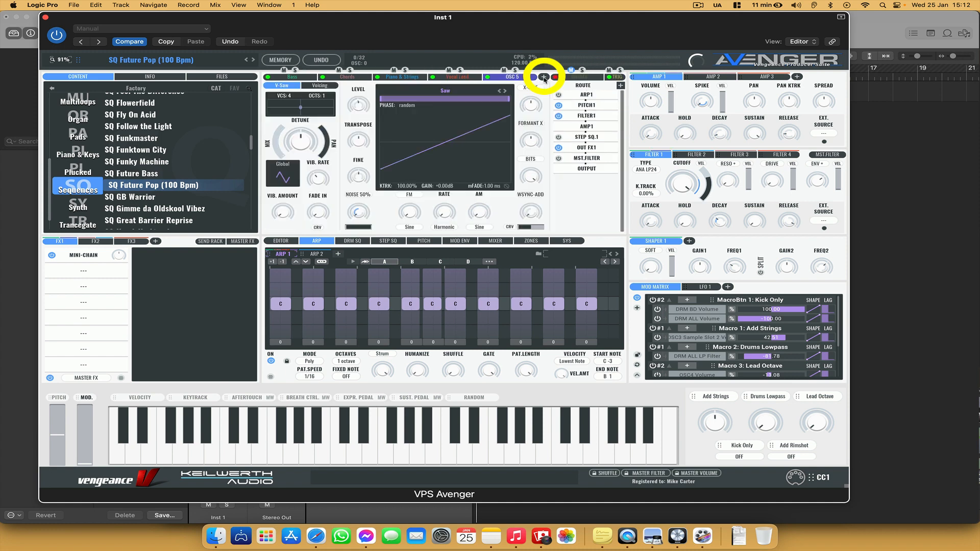
{"action": "left_click", "coordinate": [508, 76]}
{"action": "type", "text": "Loop"}
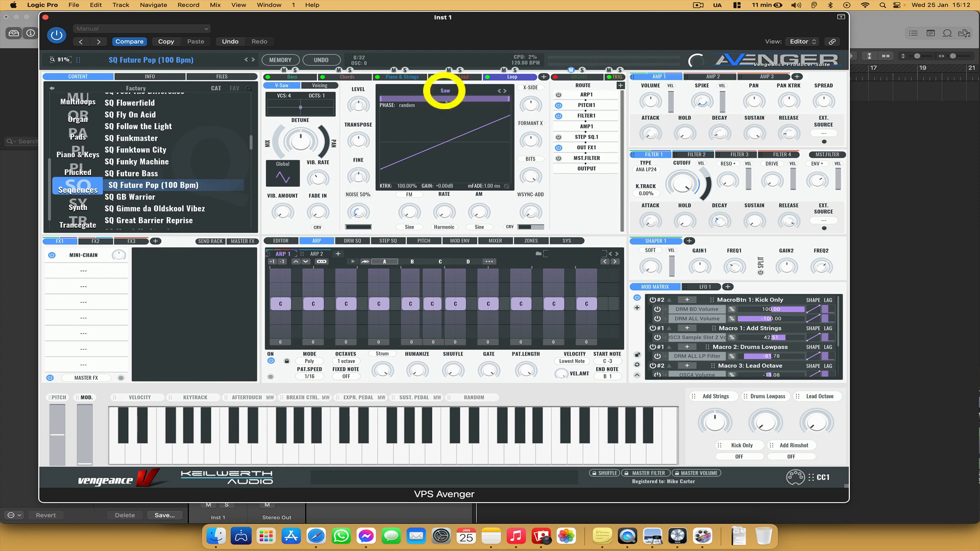
{"action": "left_click", "coordinate": [446, 90]}
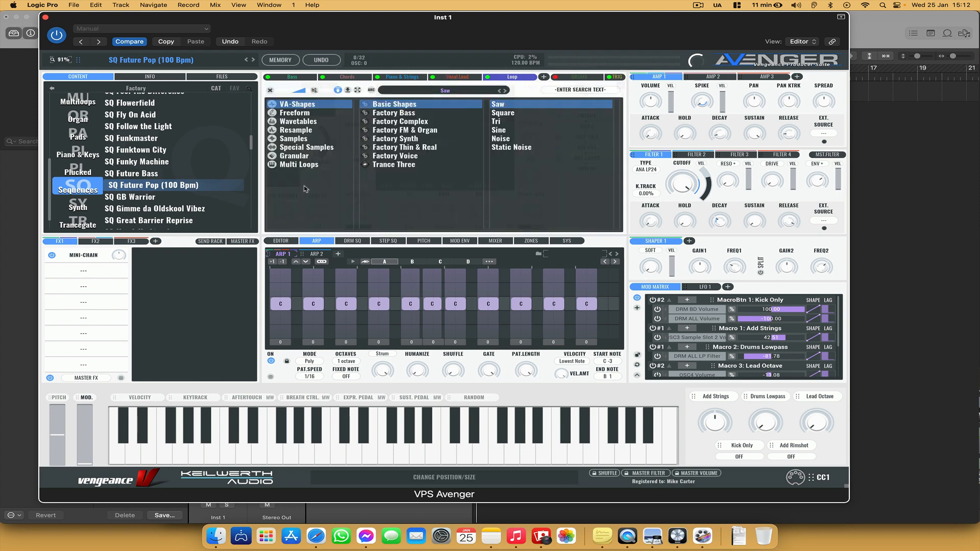
{"action": "left_click", "coordinate": [298, 163]}
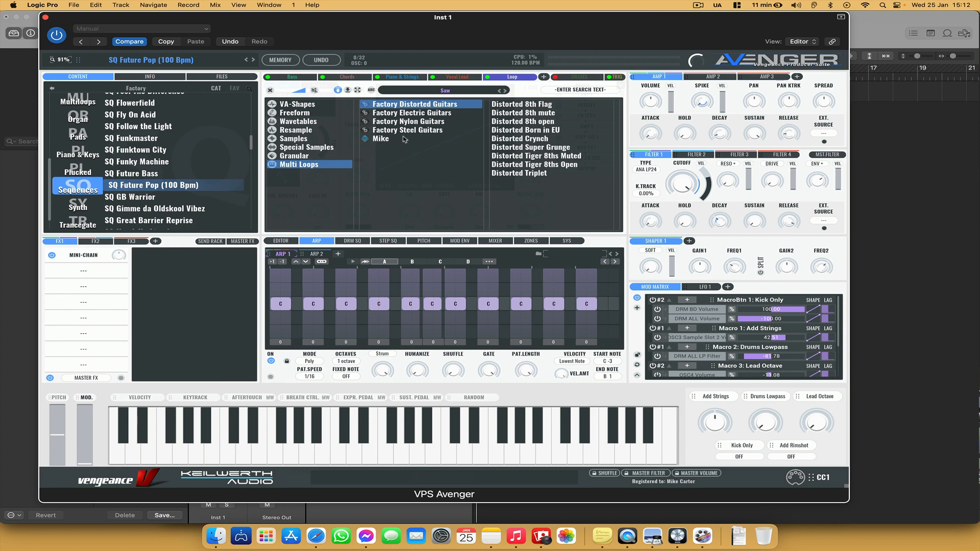
{"action": "left_click", "coordinate": [407, 129]}
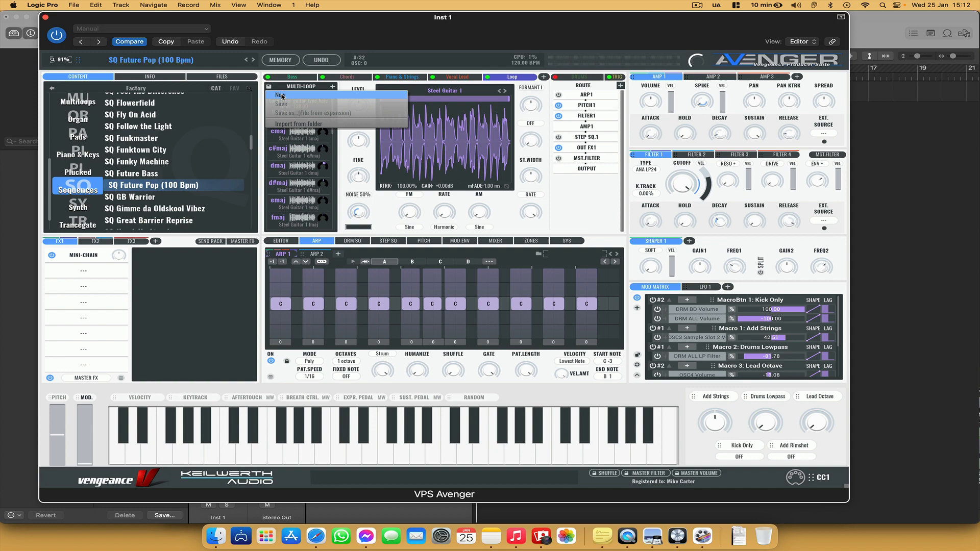
Create a new multi-loop on the Loop layer, confirming removal of the Steel Guitar samples.
{"action": "left_click", "coordinate": [276, 94]}
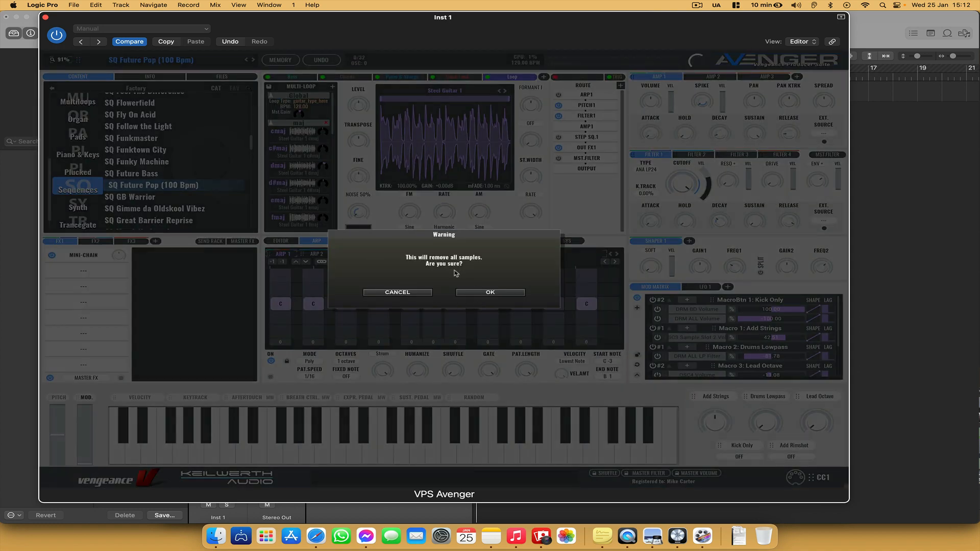
{"action": "mouse_move", "coordinate": [490, 292]}
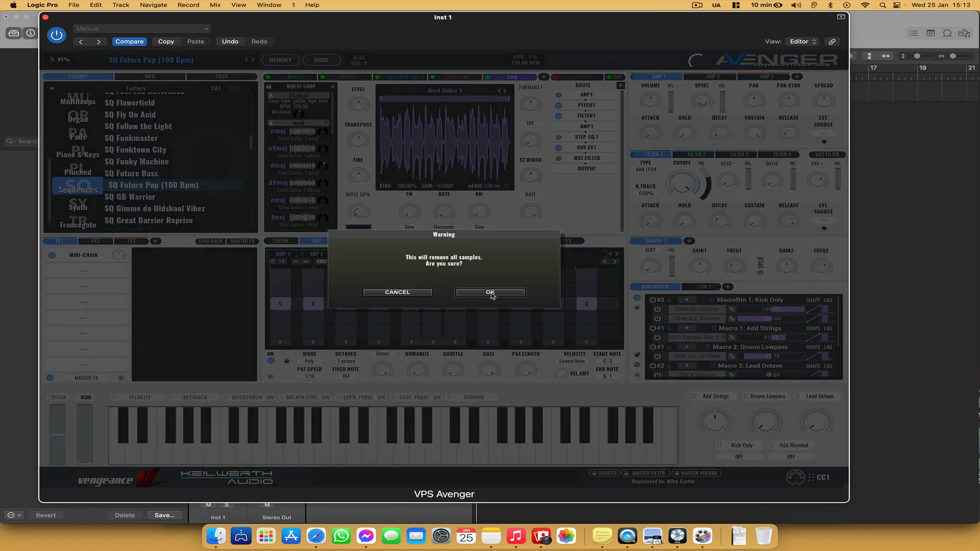
{"action": "left_click", "coordinate": [490, 292]}
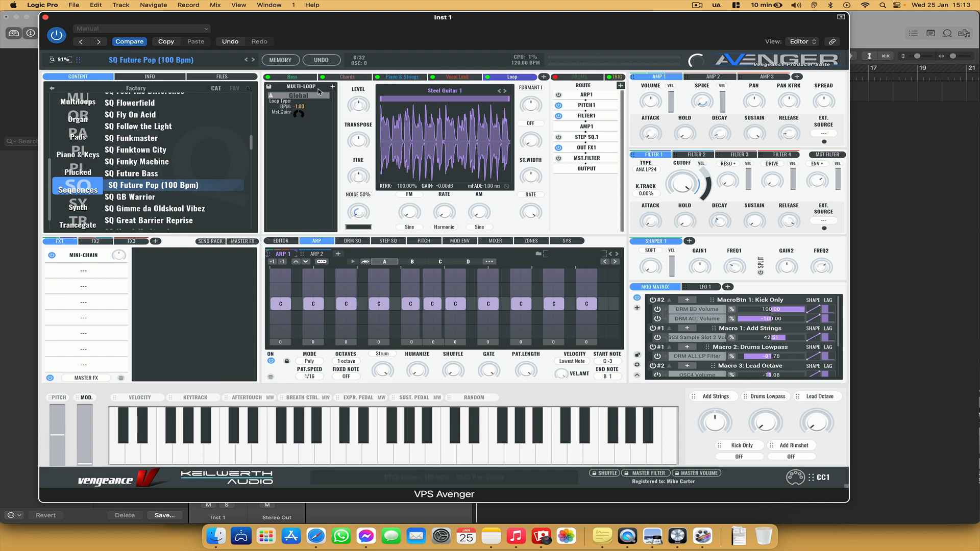
Add a group of 5th slots and set the loop type to Drums / Perc.
{"action": "left_click", "coordinate": [332, 86]}
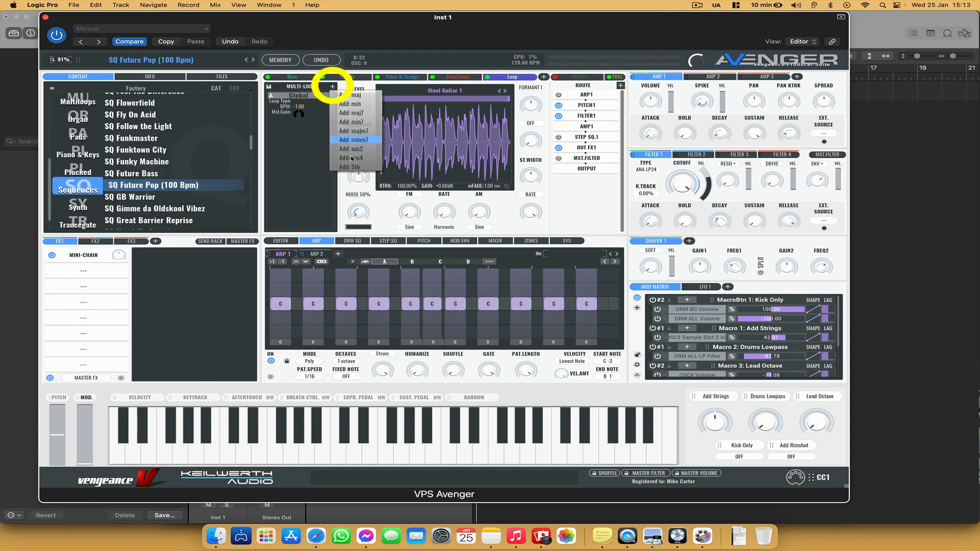
{"action": "left_click", "coordinate": [352, 166]}
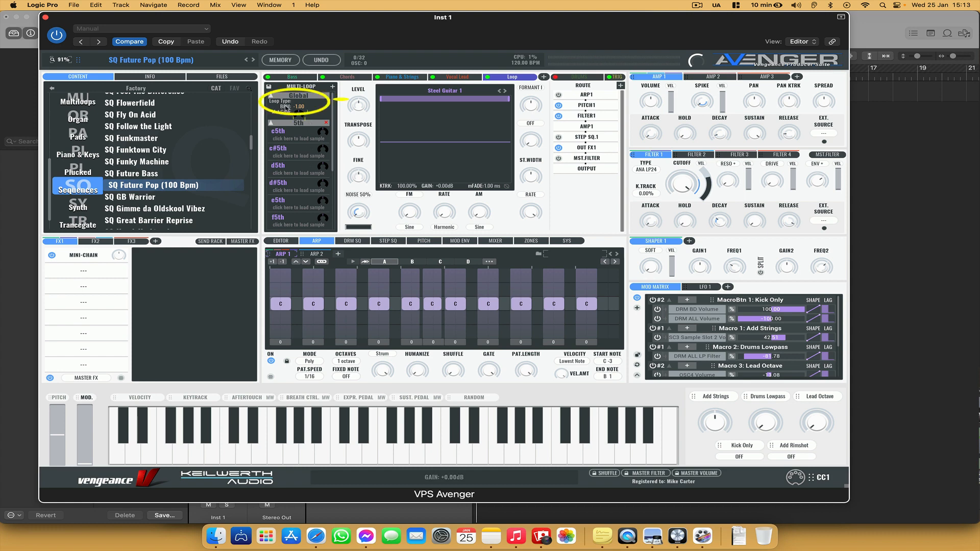
{"action": "left_click", "coordinate": [300, 100]}
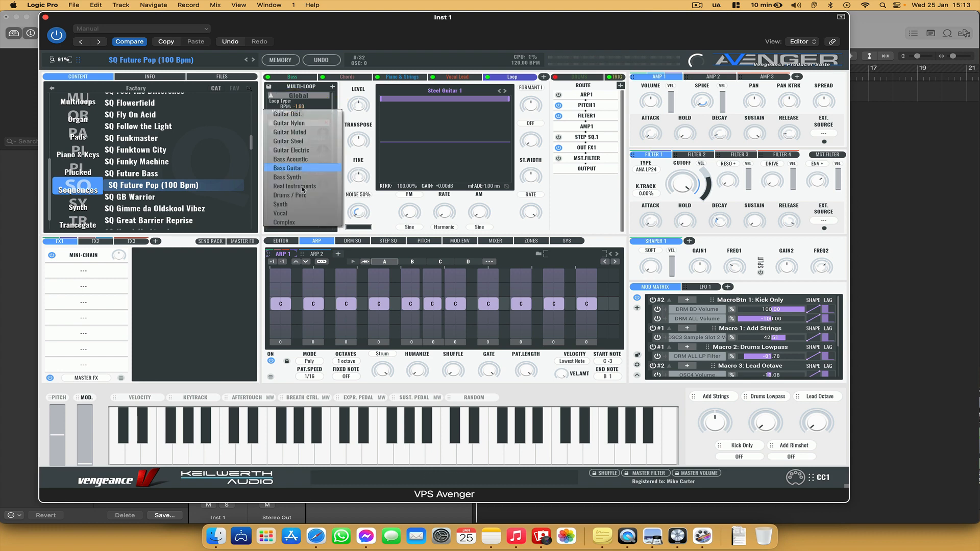
{"action": "left_click", "coordinate": [289, 195]}
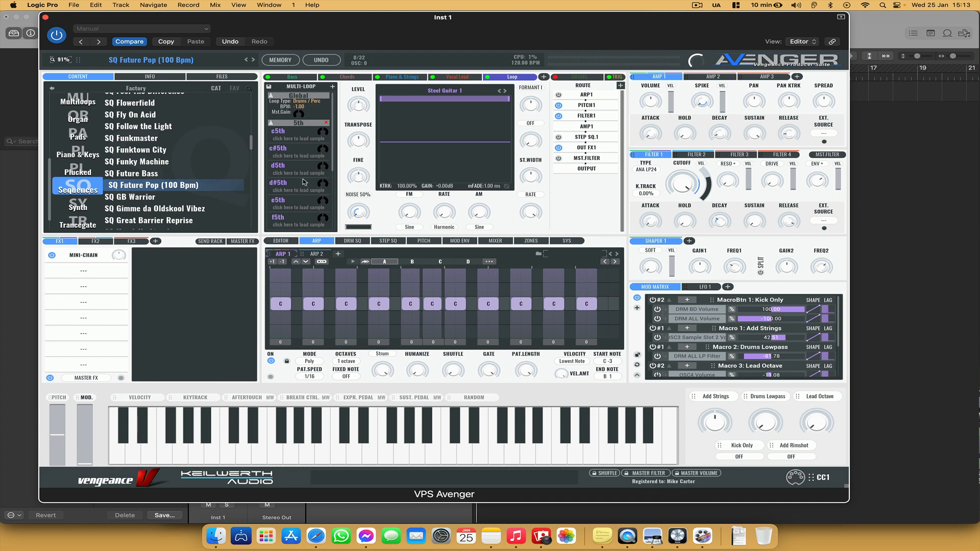
{"action": "scroll", "scroll_direction": "down", "scroll_amount": 3}
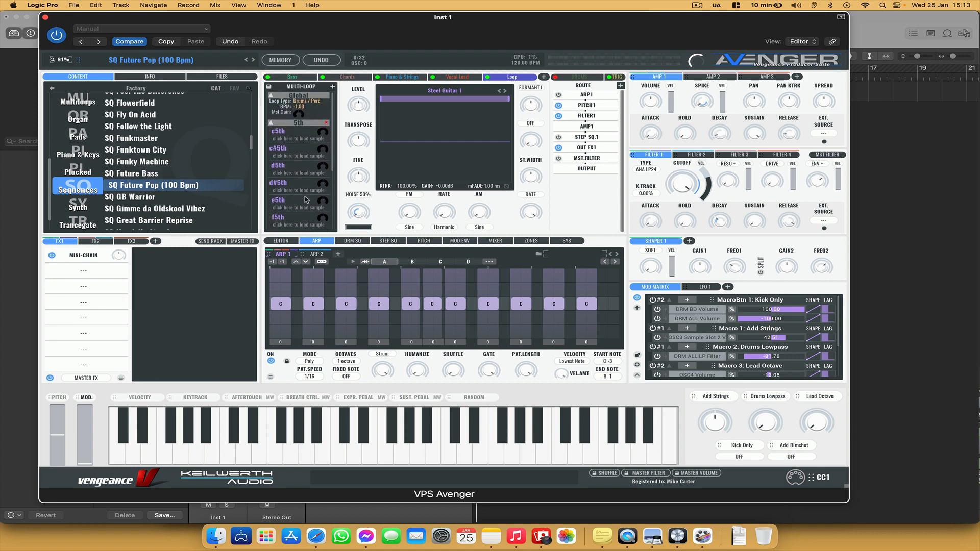
{"action": "mouse_move", "coordinate": [299, 156]}
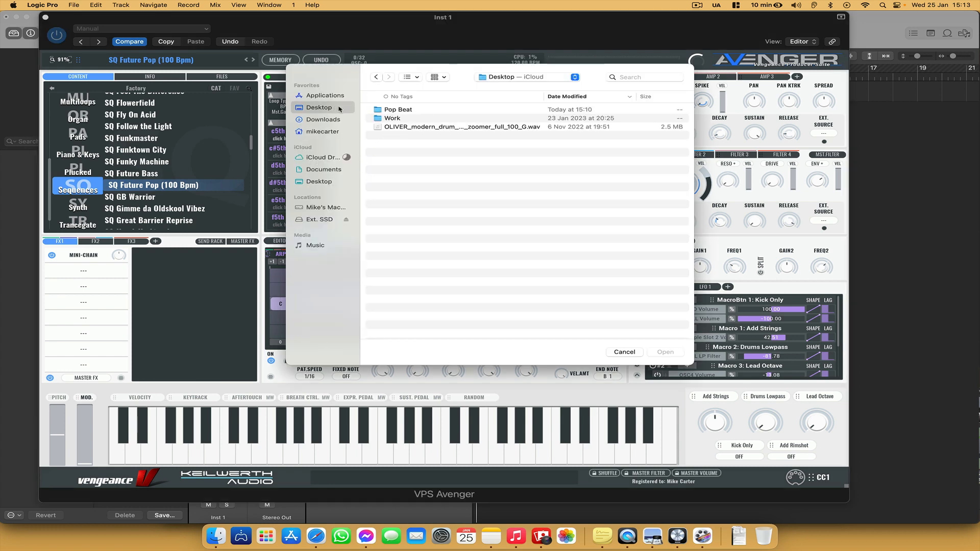
Load the OLIVER modern drum WAV from the Desktop into each 5th slot.
{"action": "left_click", "coordinate": [459, 127]}
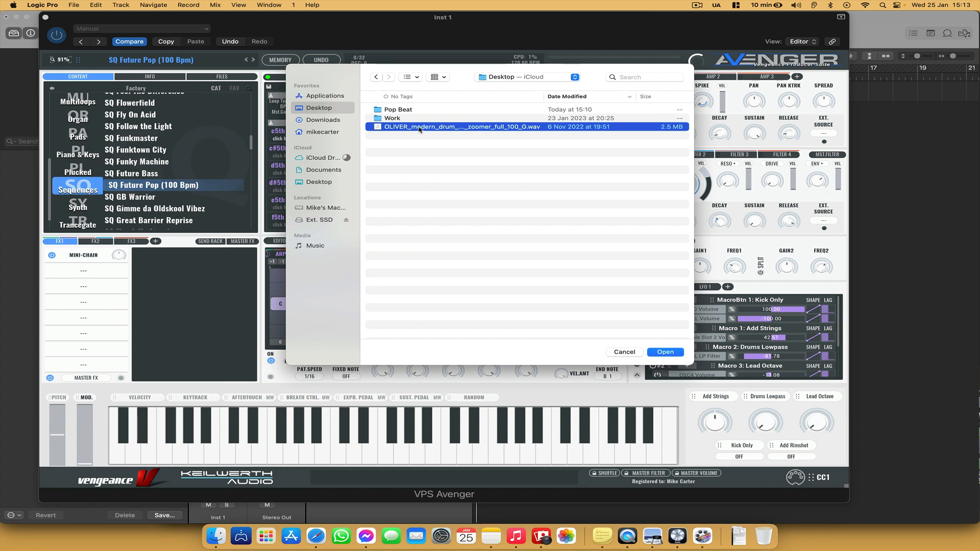
{"action": "left_click", "coordinate": [664, 352]}
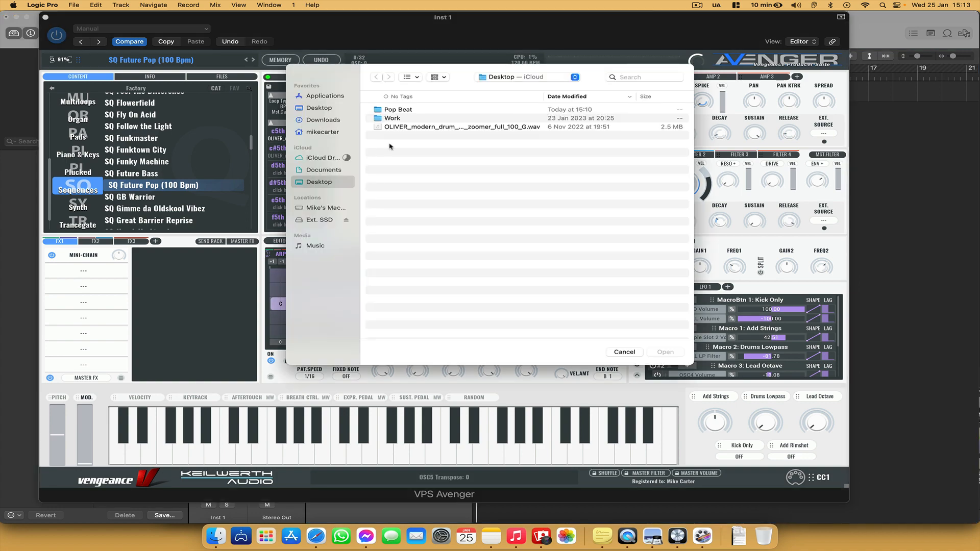
{"action": "mouse_move", "coordinate": [453, 123]}
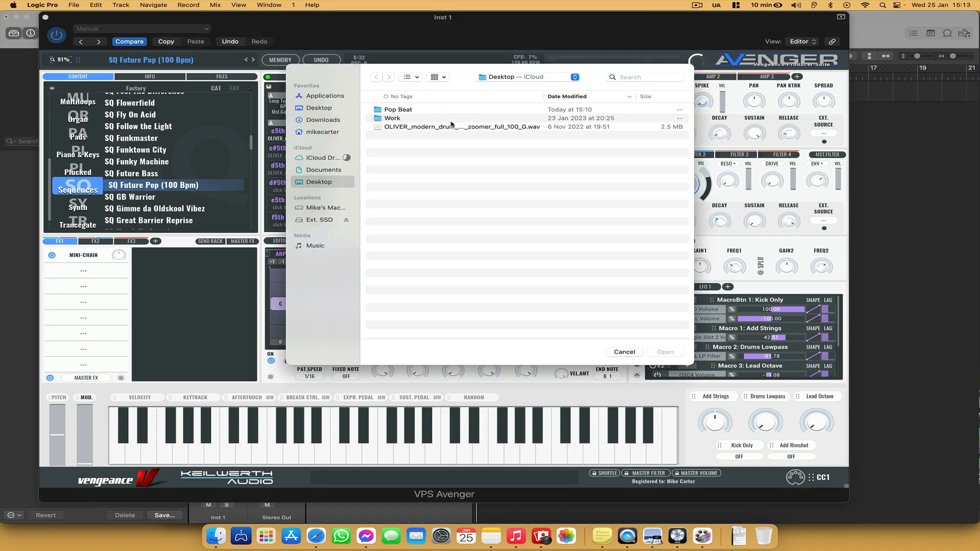
{"action": "left_click", "coordinate": [624, 352]}
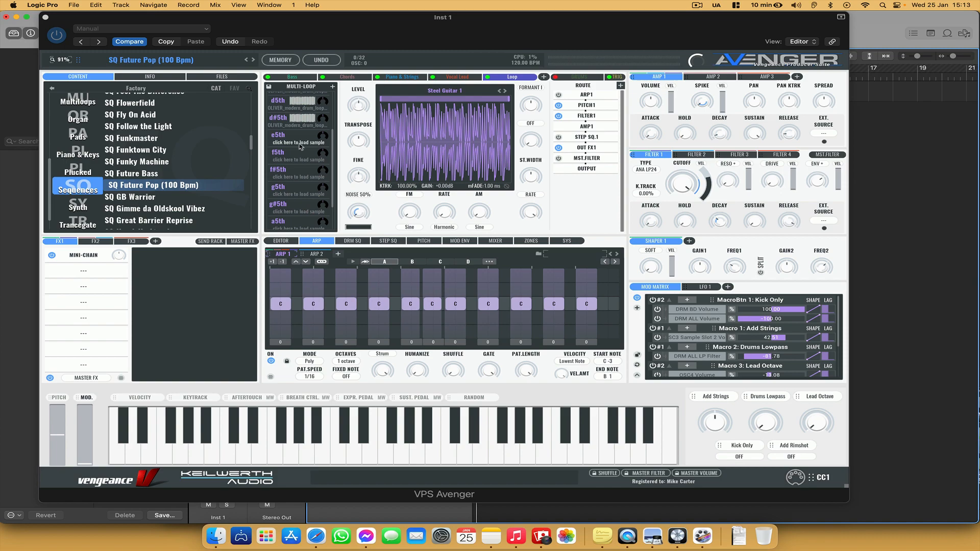
{"action": "left_click", "coordinate": [299, 143]}
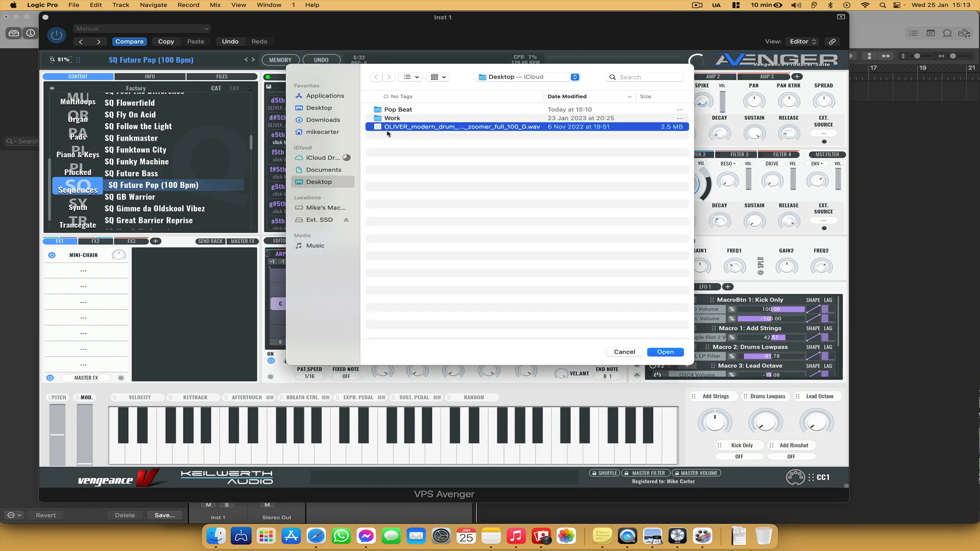
{"action": "left_click", "coordinate": [664, 352]}
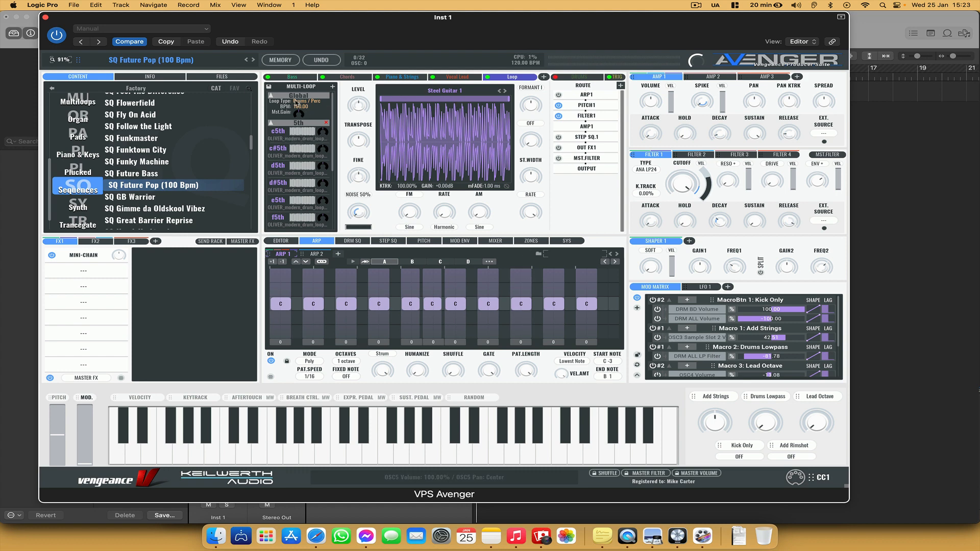
Save the drum multi-loop as OliverLoop in the multiloops folder.
{"action": "left_click", "coordinate": [333, 87]}
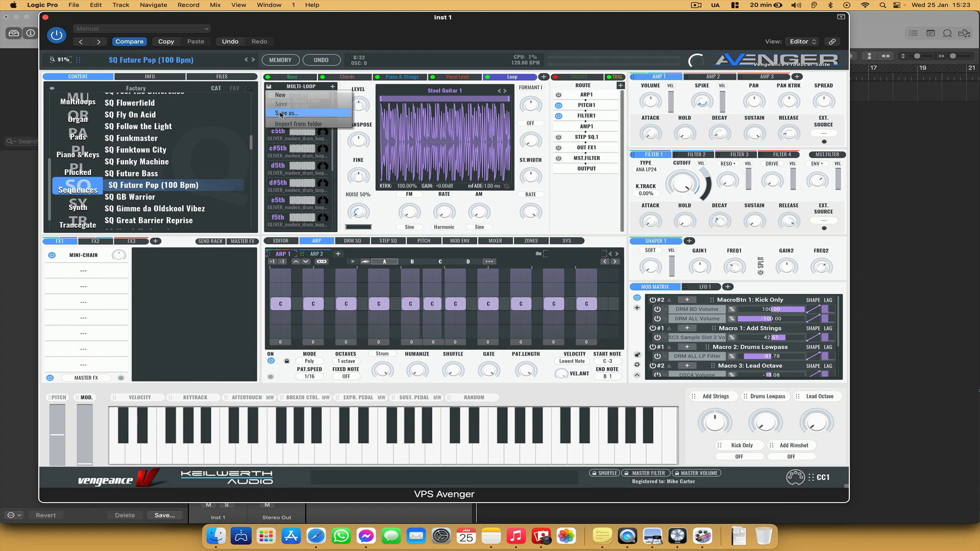
{"action": "left_click", "coordinate": [290, 112]}
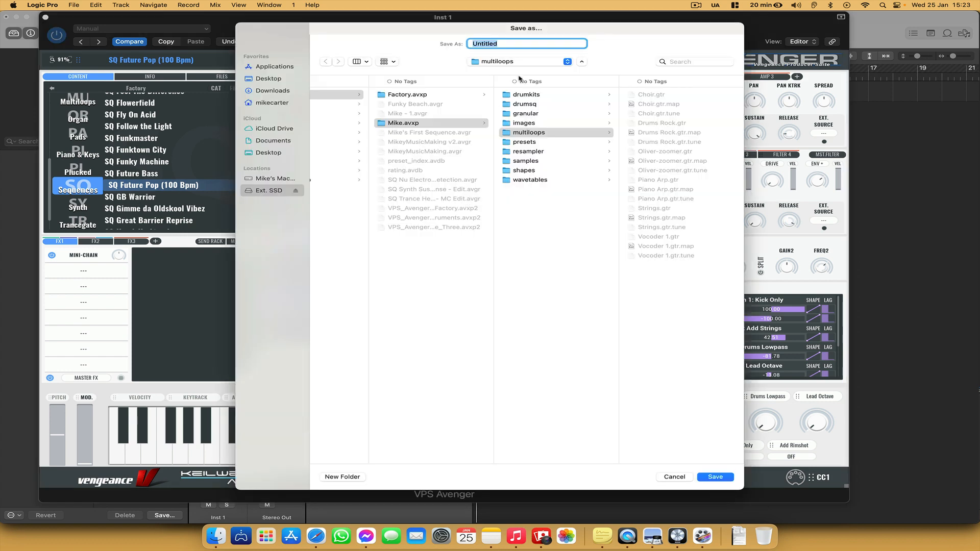
{"action": "type", "text": "OliverL"}
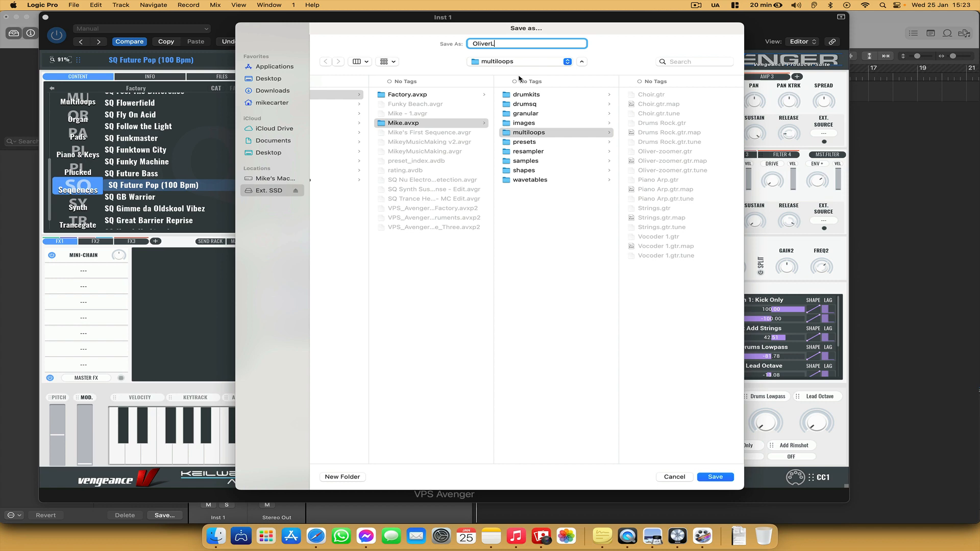
{"action": "left_click", "coordinate": [715, 476]}
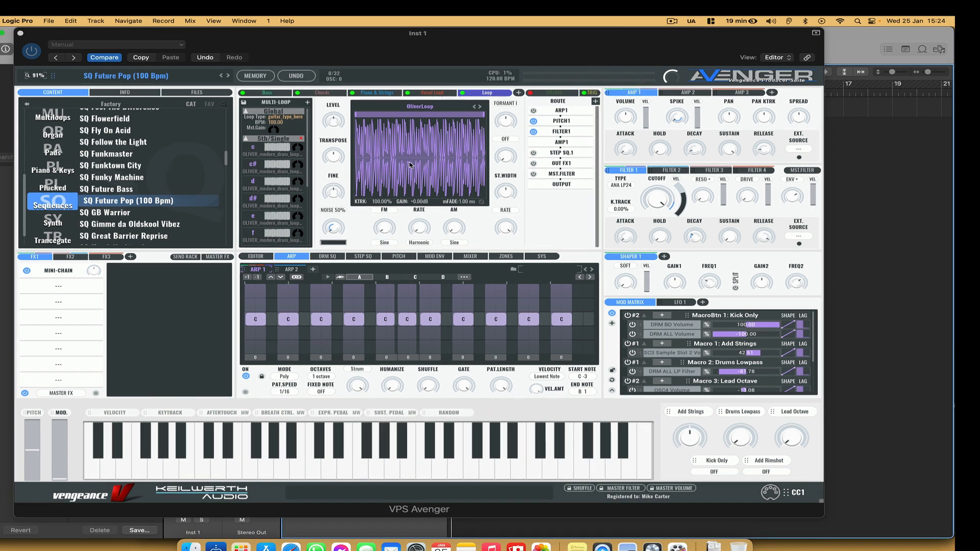
{"action": "mouse_move", "coordinate": [417, 105]}
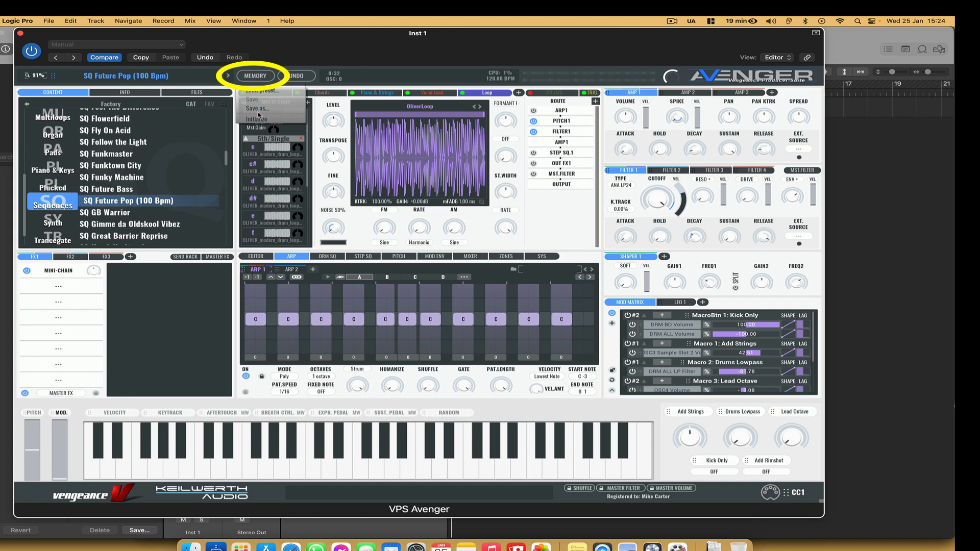
Save the sound as preset 'SQ Future Pop (100 Bpm) (With OliverLoop)'.
{"action": "left_click", "coordinate": [258, 108]}
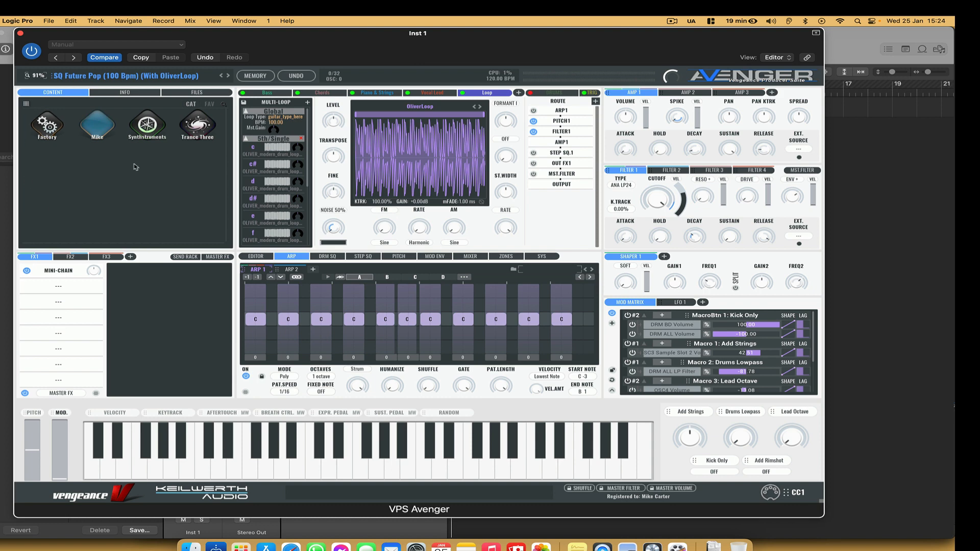
{"action": "right_click", "coordinate": [133, 167]}
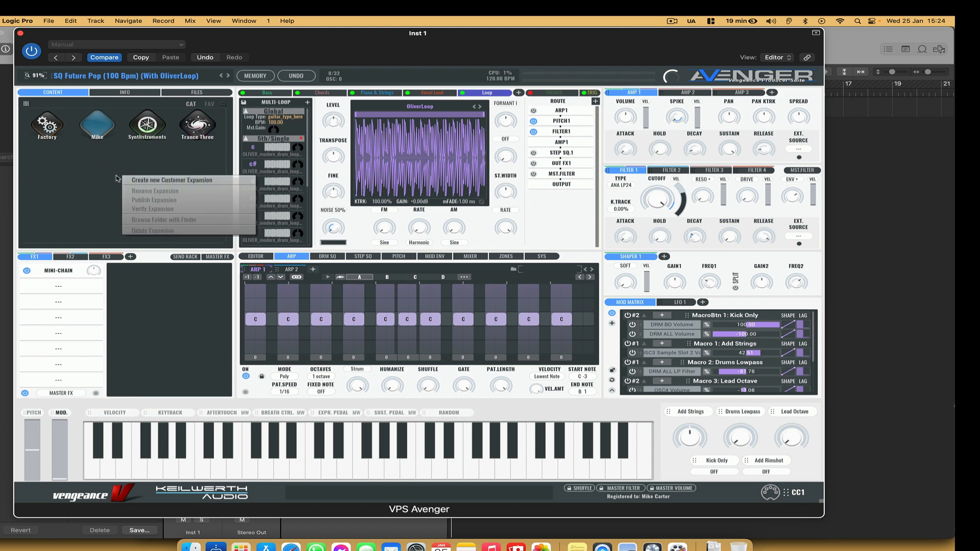
{"action": "mouse_move", "coordinate": [159, 181]}
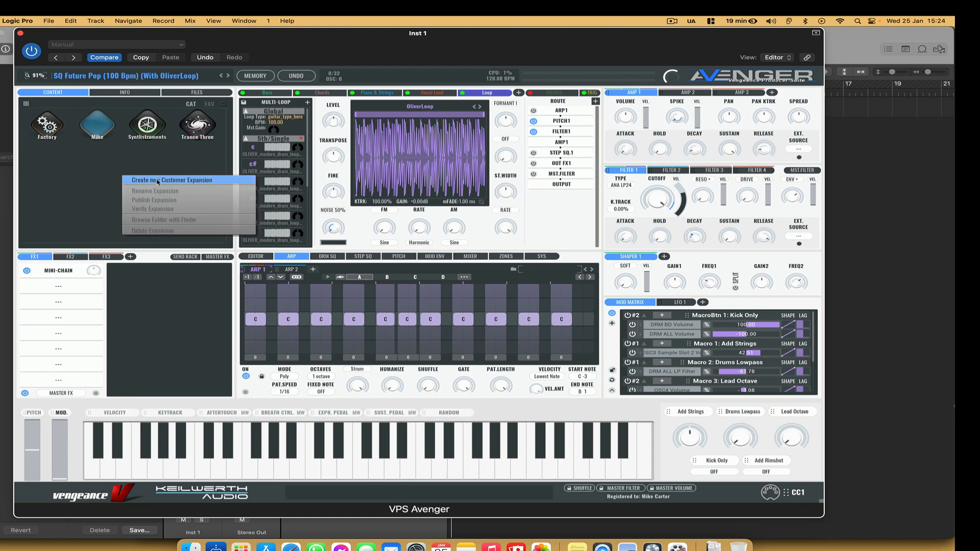
{"action": "left_click", "coordinate": [110, 226]}
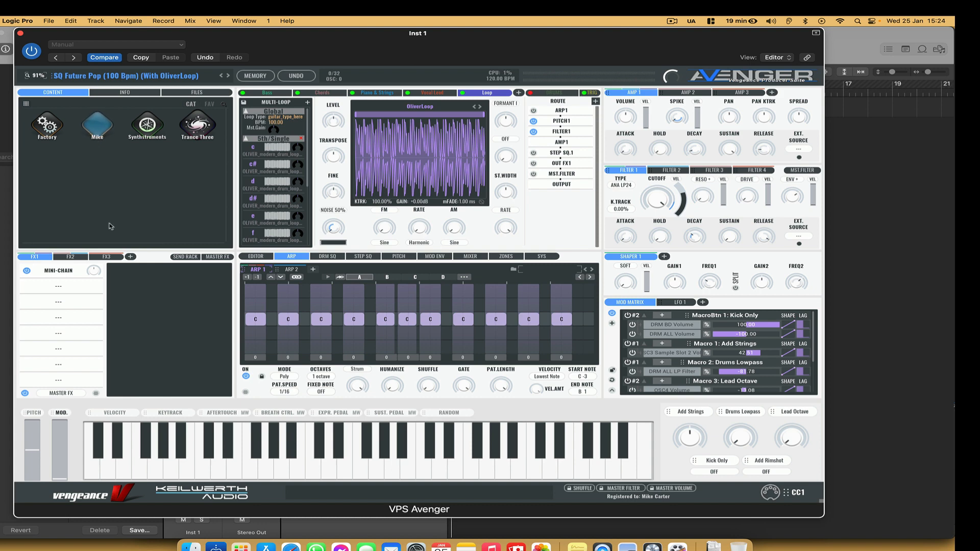